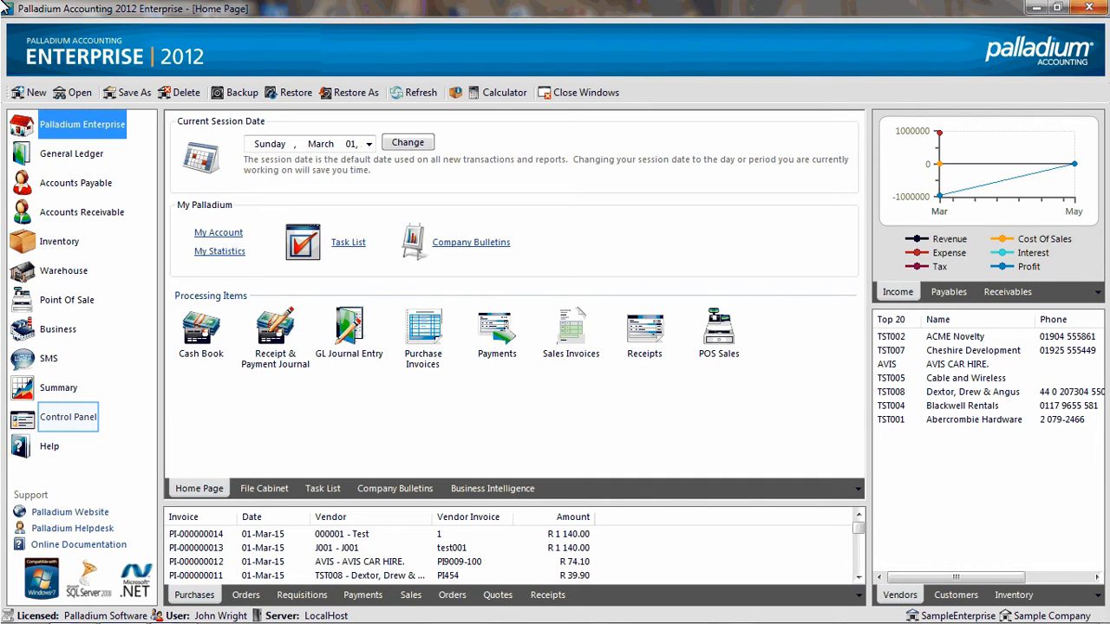
mouse_move(39, 418)
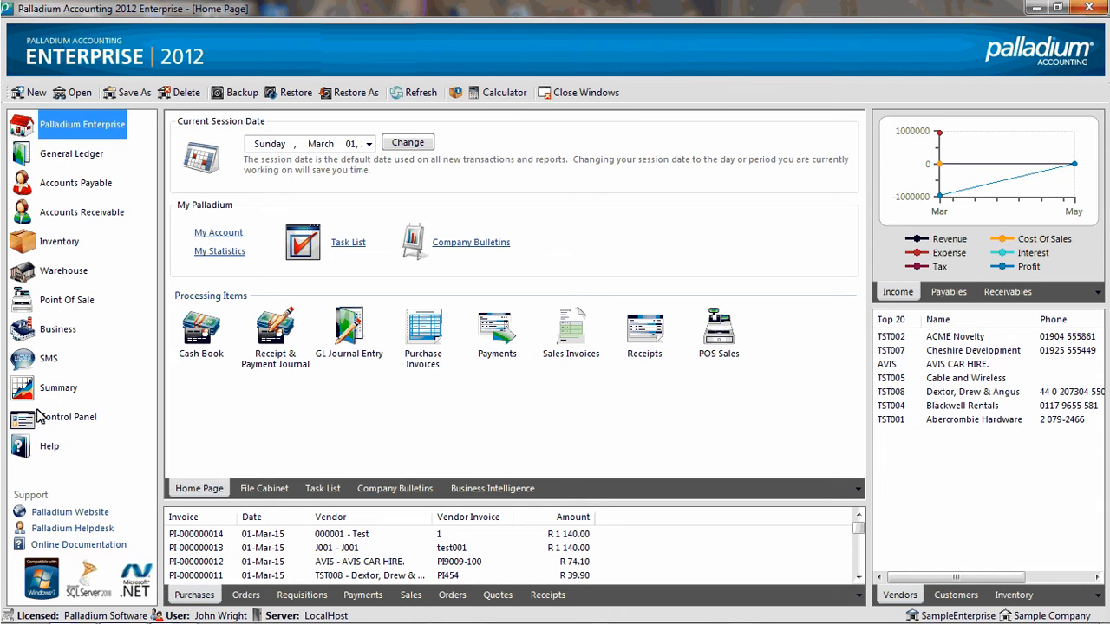
Open the Control Panel's User Manager listing administrator, bookkeeper and POS cashier accounts
left_click(70, 417)
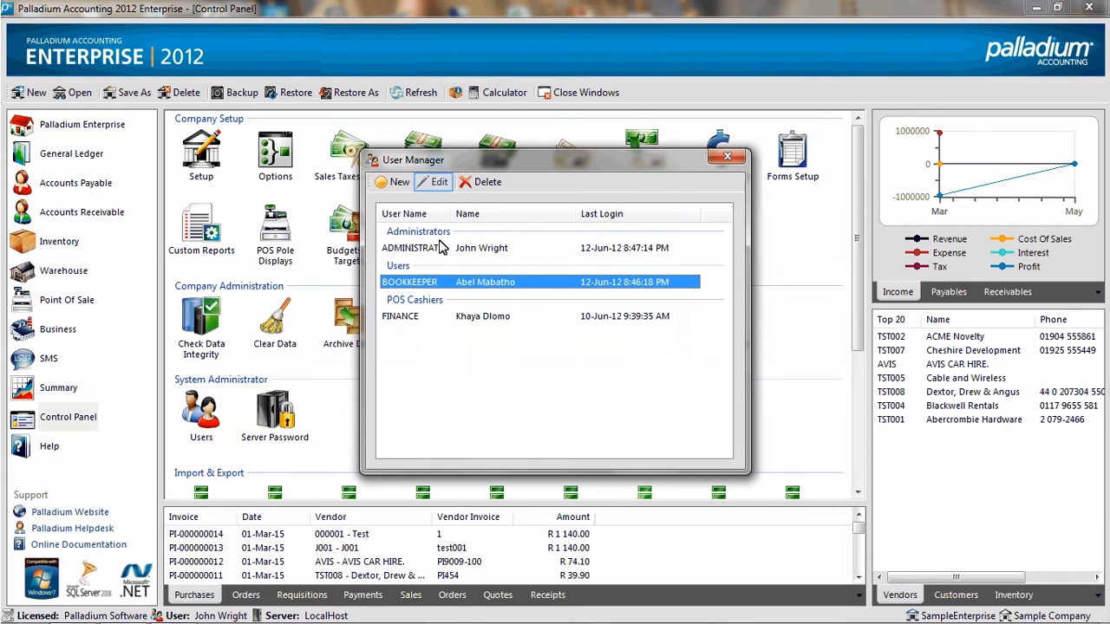
Open the BOOKKEEPER user's System User record for editing
left_click(434, 181)
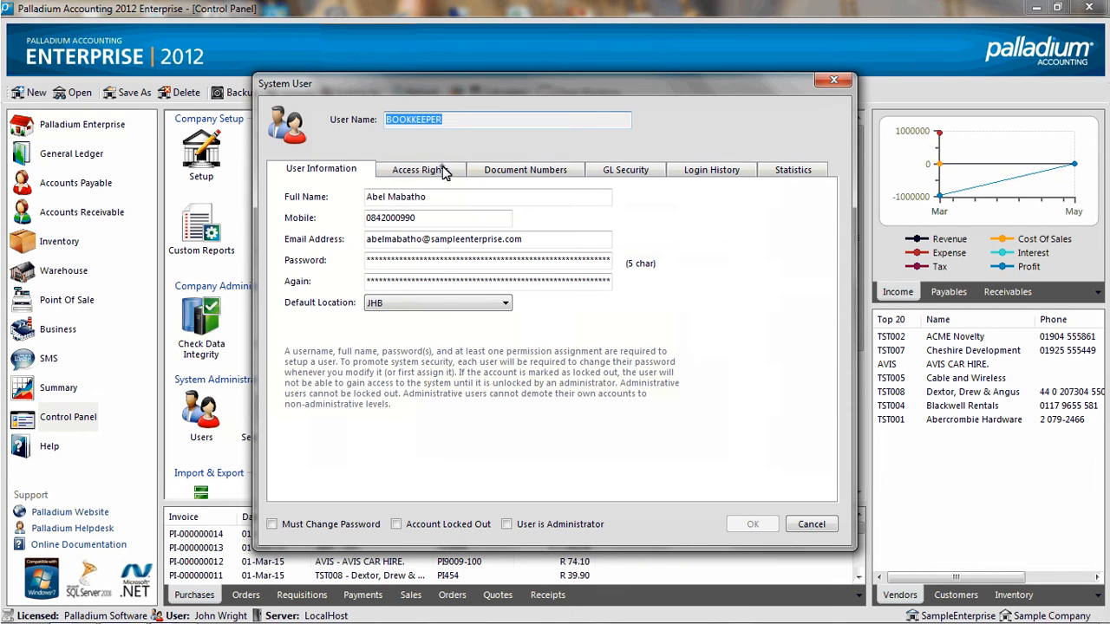
Leave Credit Note and Invoice Adjustment Approval unchecked for BOOKKEEPER, then close User Manager
left_click(421, 169)
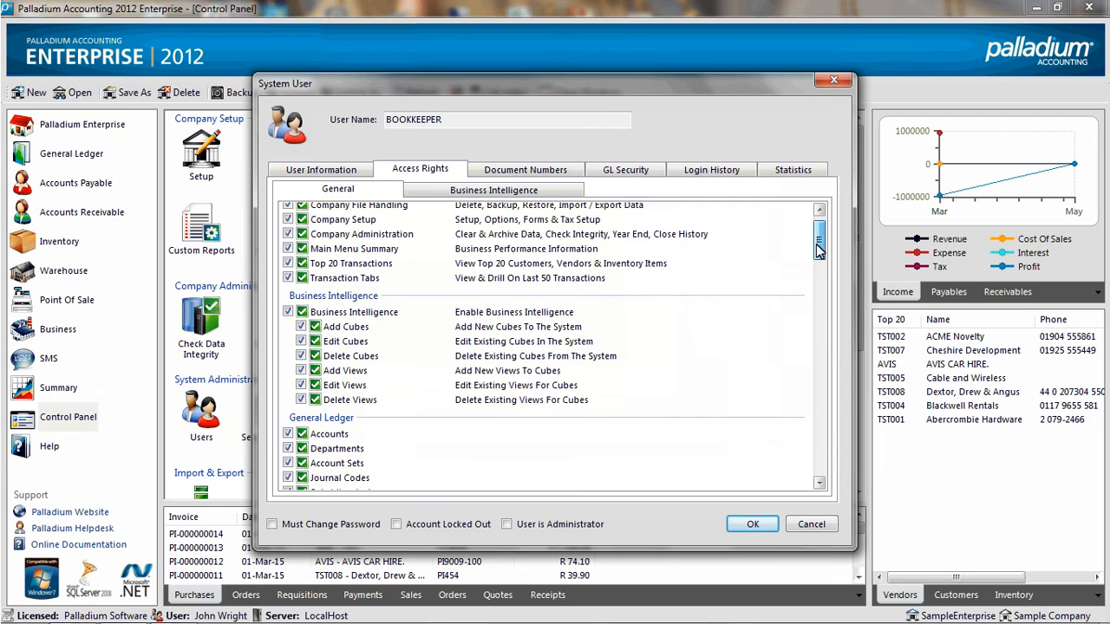
scroll("down", 3)
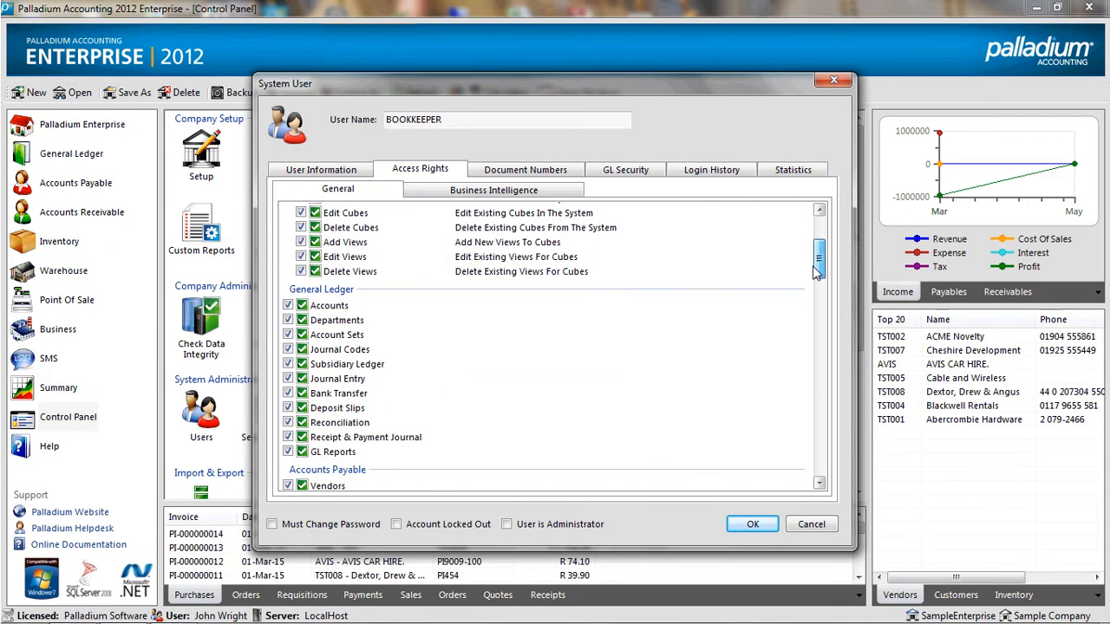
scroll("down", 3)
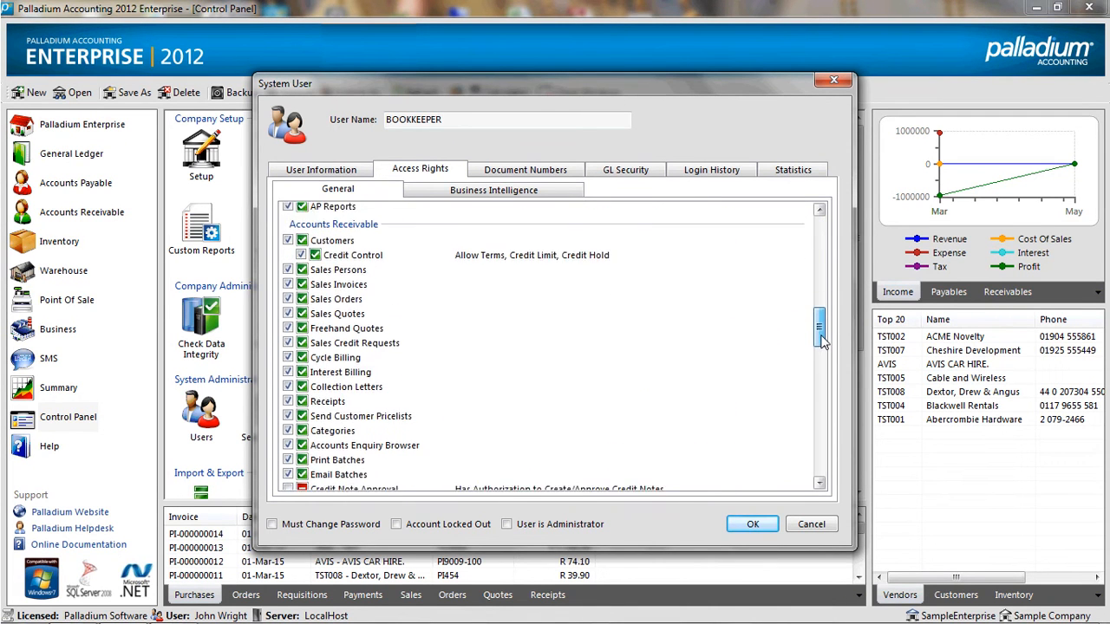
scroll("down", 3)
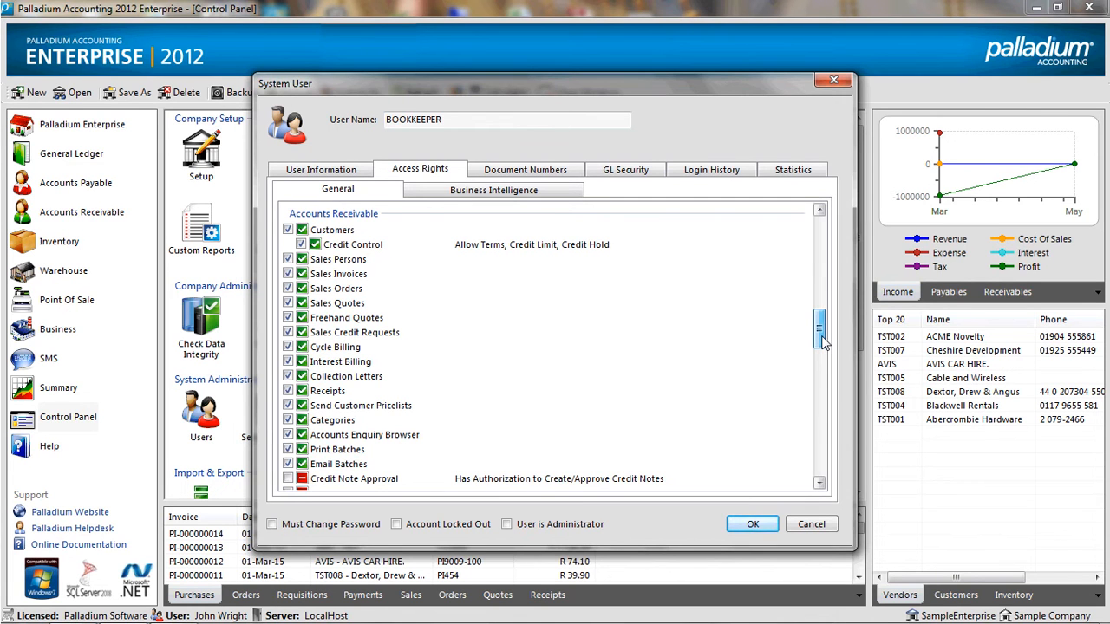
scroll("down", 3)
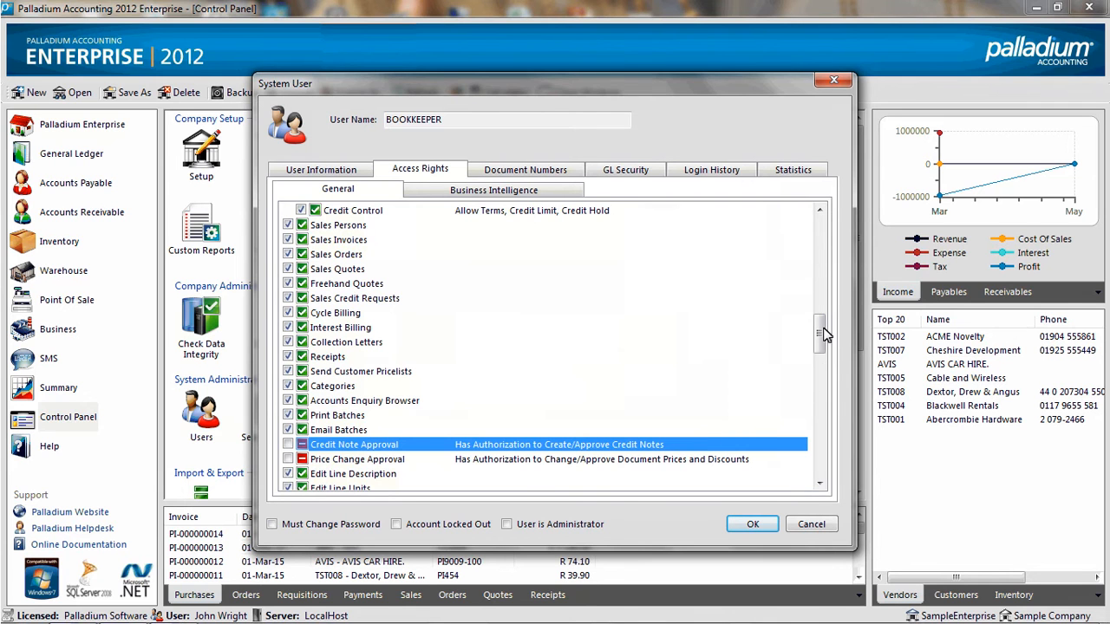
scroll("down", 3)
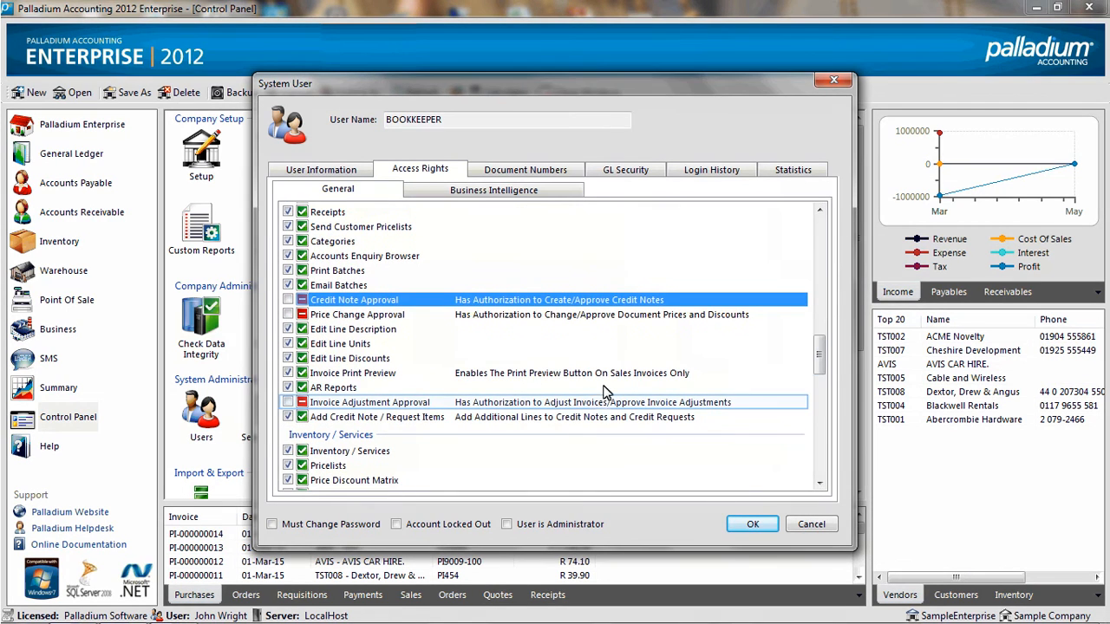
left_click(371, 401)
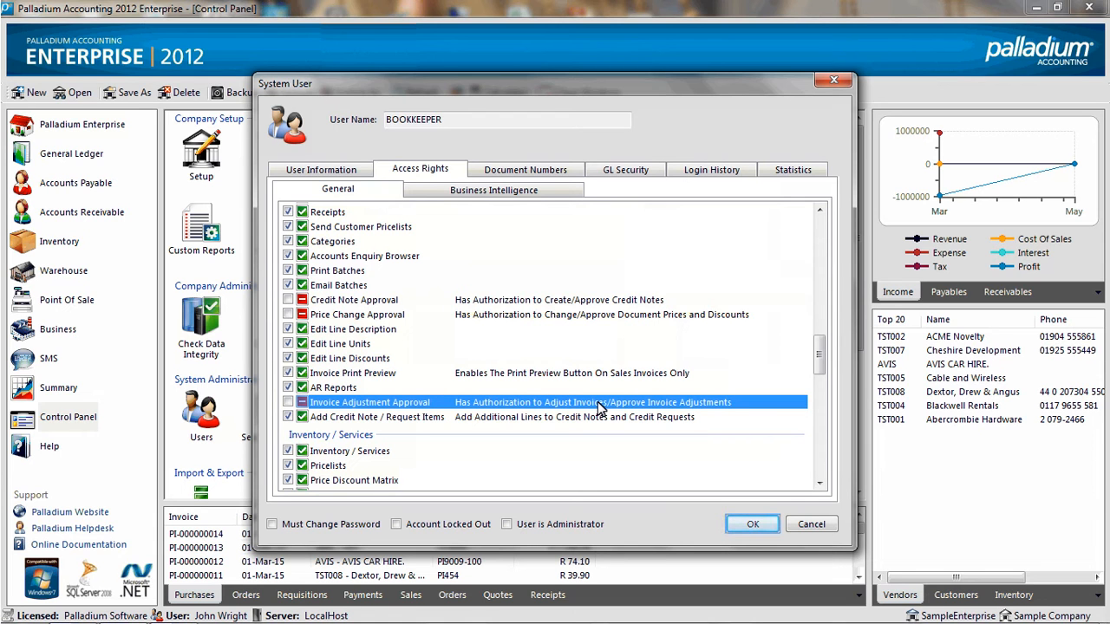
mouse_move(753, 524)
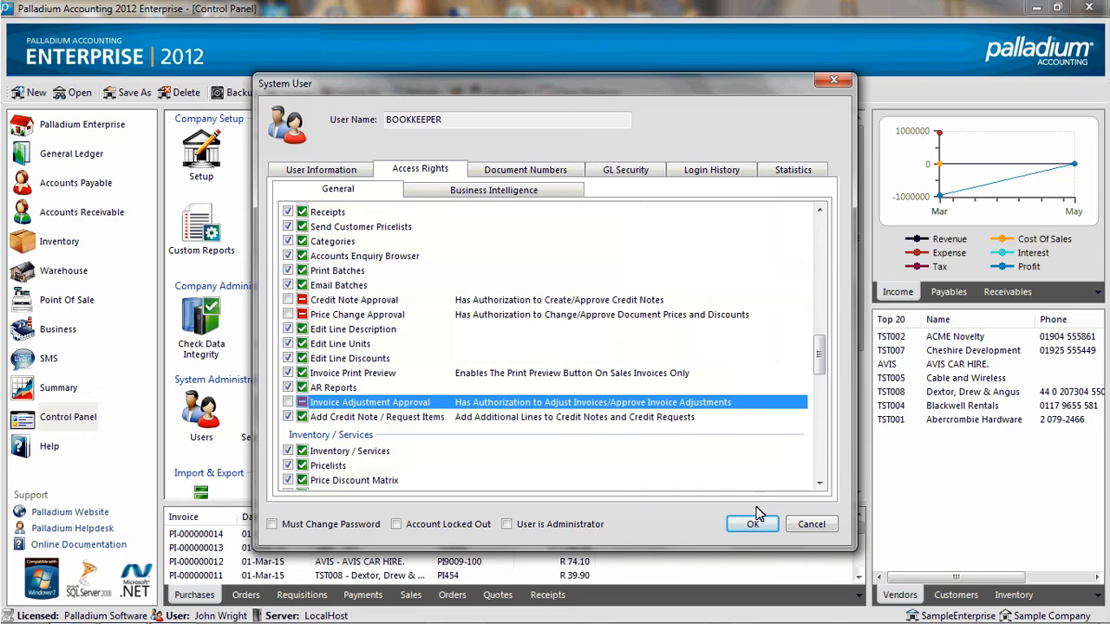
left_click(752, 524)
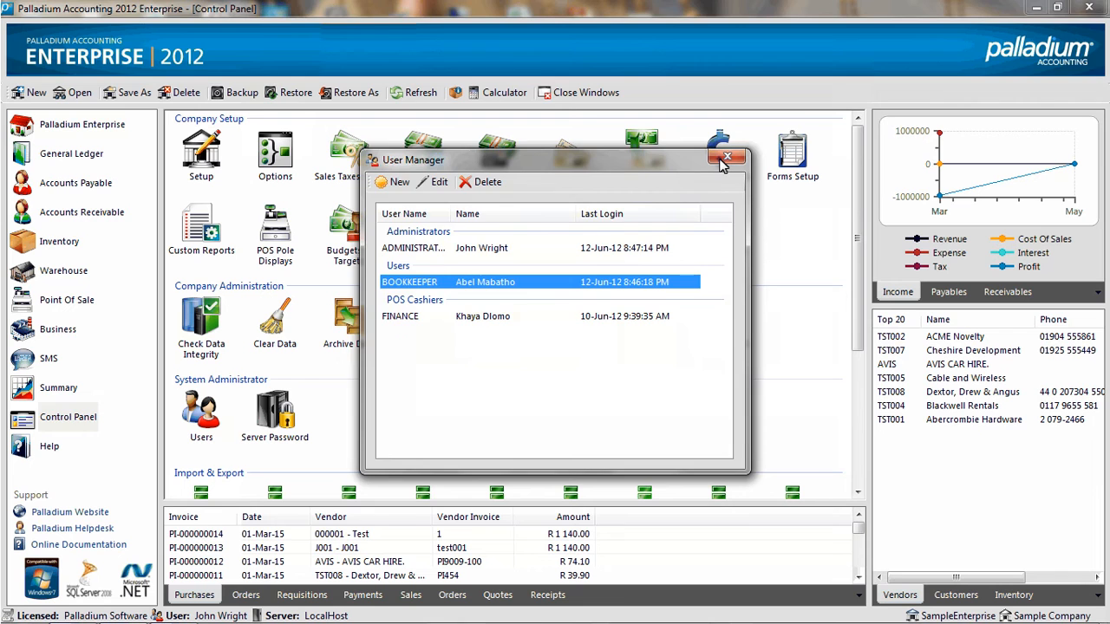
left_click(727, 160)
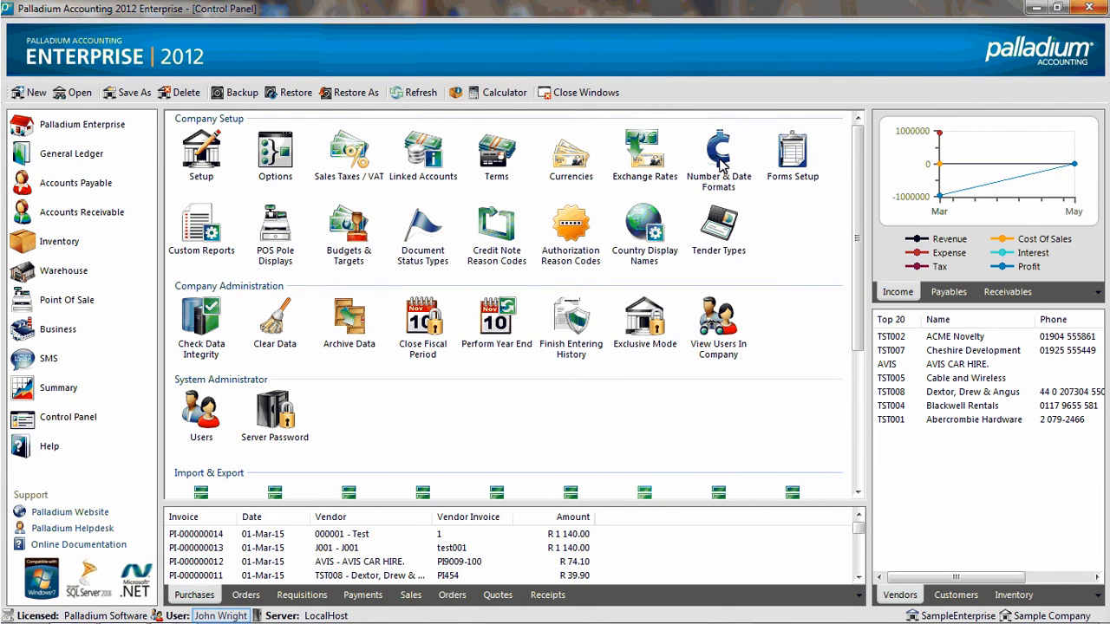
mouse_move(225, 442)
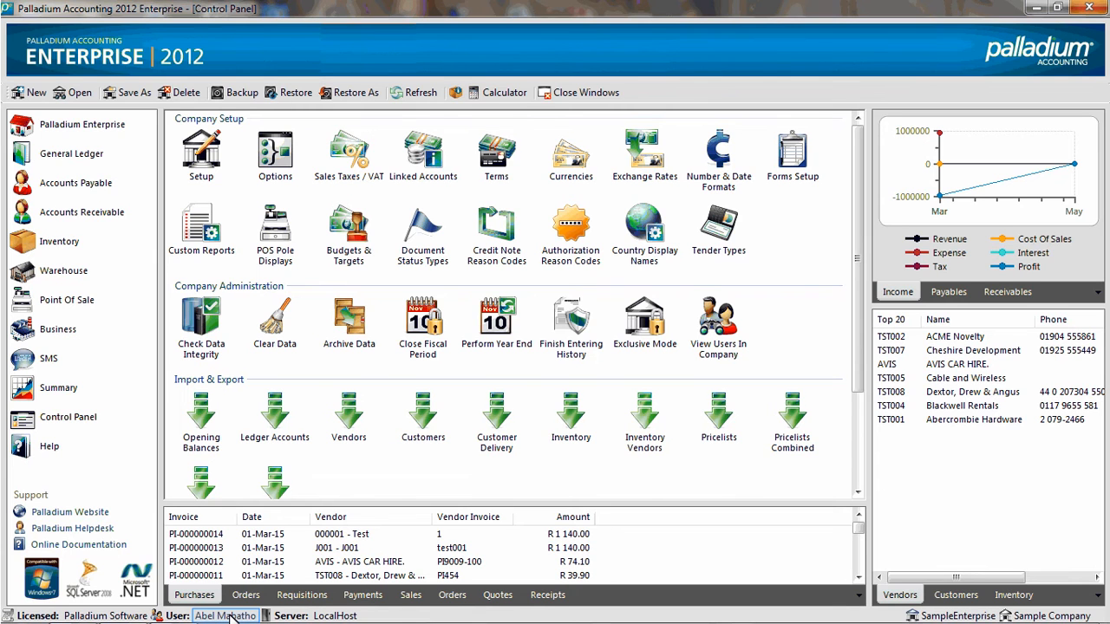
mouse_move(82, 211)
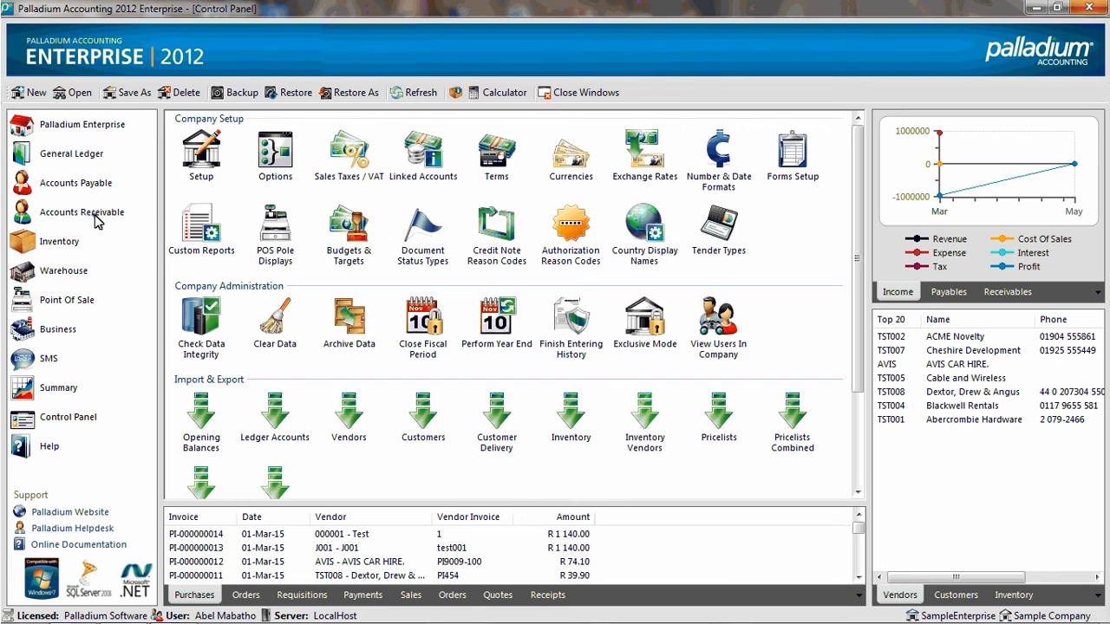
Switch to the bookkeeper's session and go to Accounts Receivable
left_click(82, 212)
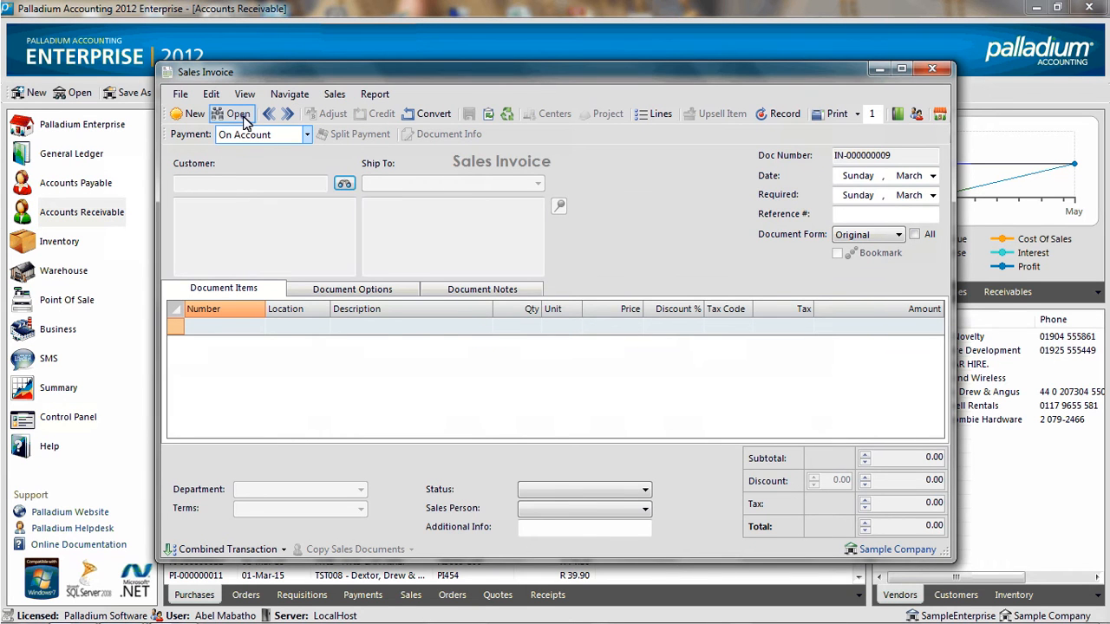
Load invoice IN-000000008 for TST001 and request an adjustment, triggering authorization
left_click(237, 114)
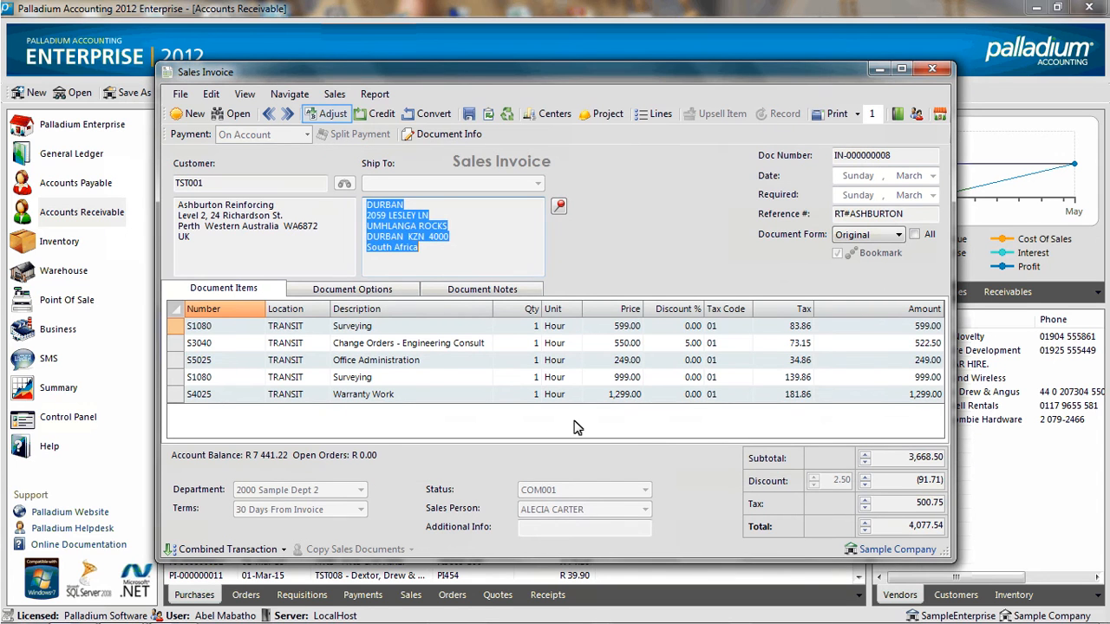
left_click(331, 113)
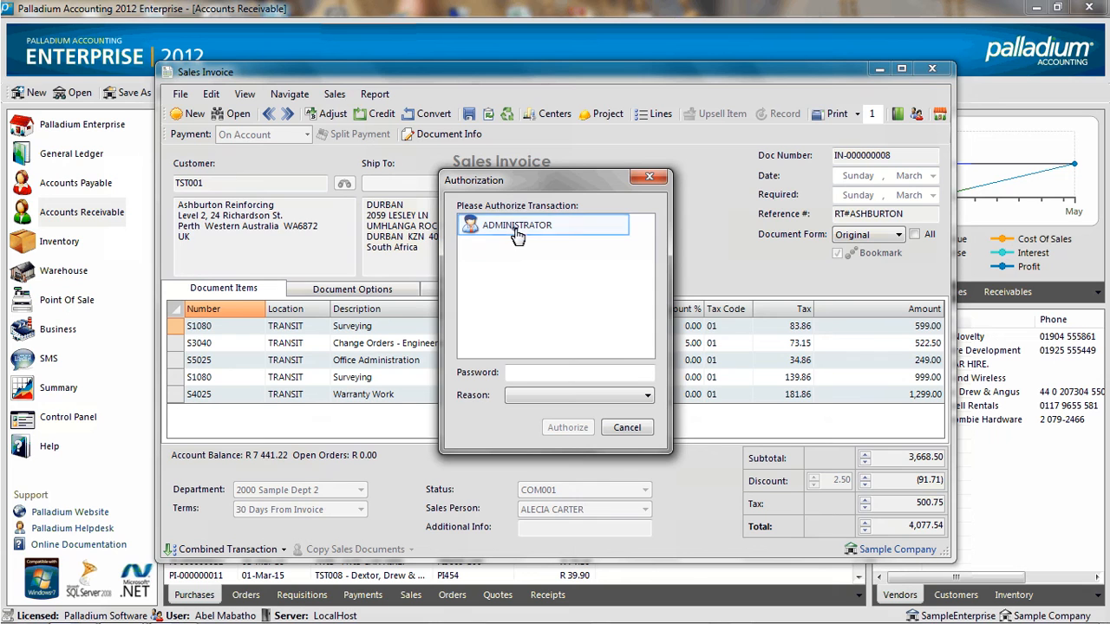
Authorize the adjustment as ADMINISTRATOR with password and Competitor_Price reason
left_click(516, 224)
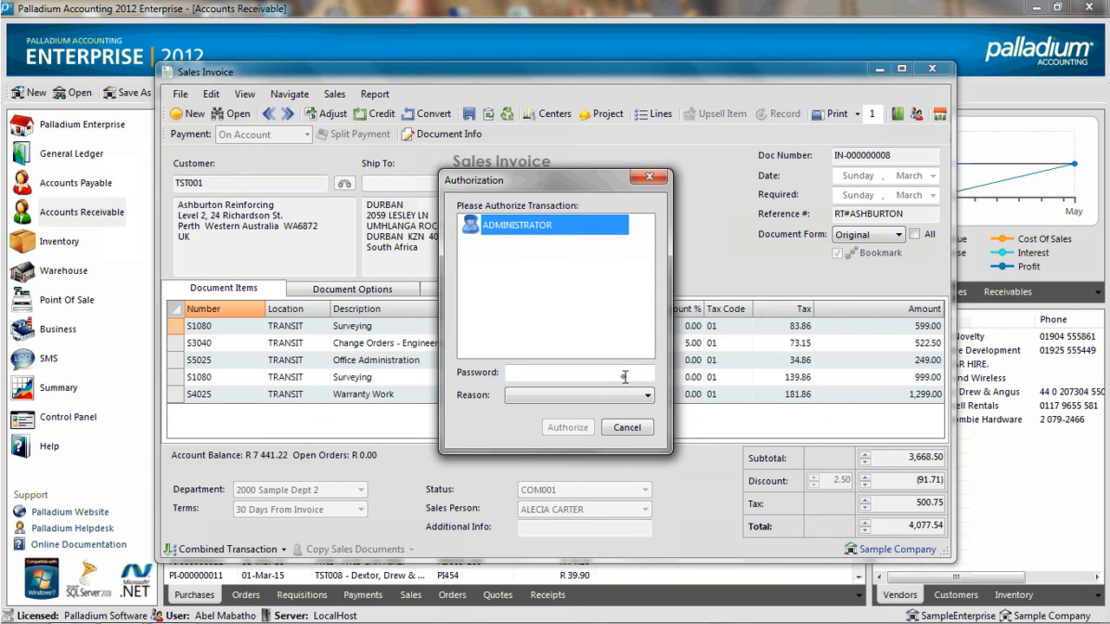
left_click(646, 396)
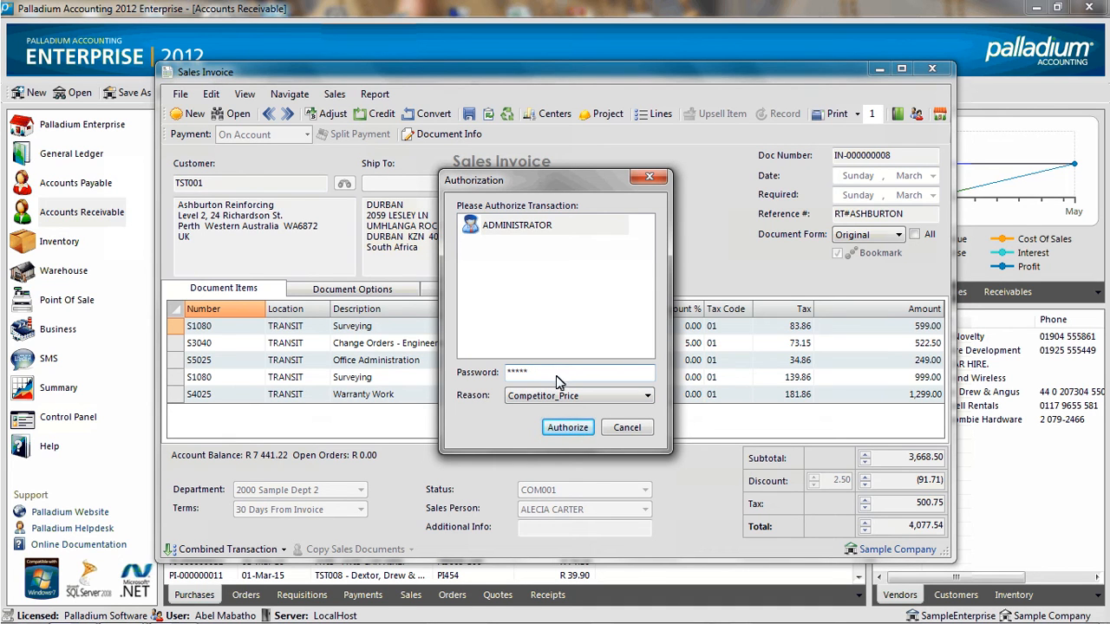
left_click(567, 426)
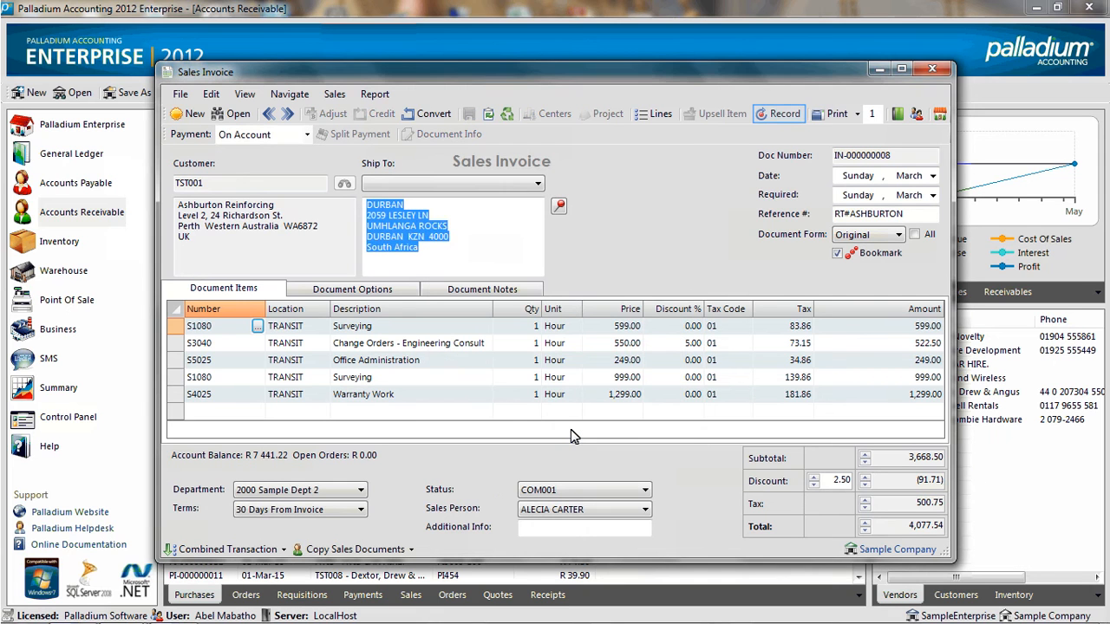
mouse_move(735, 354)
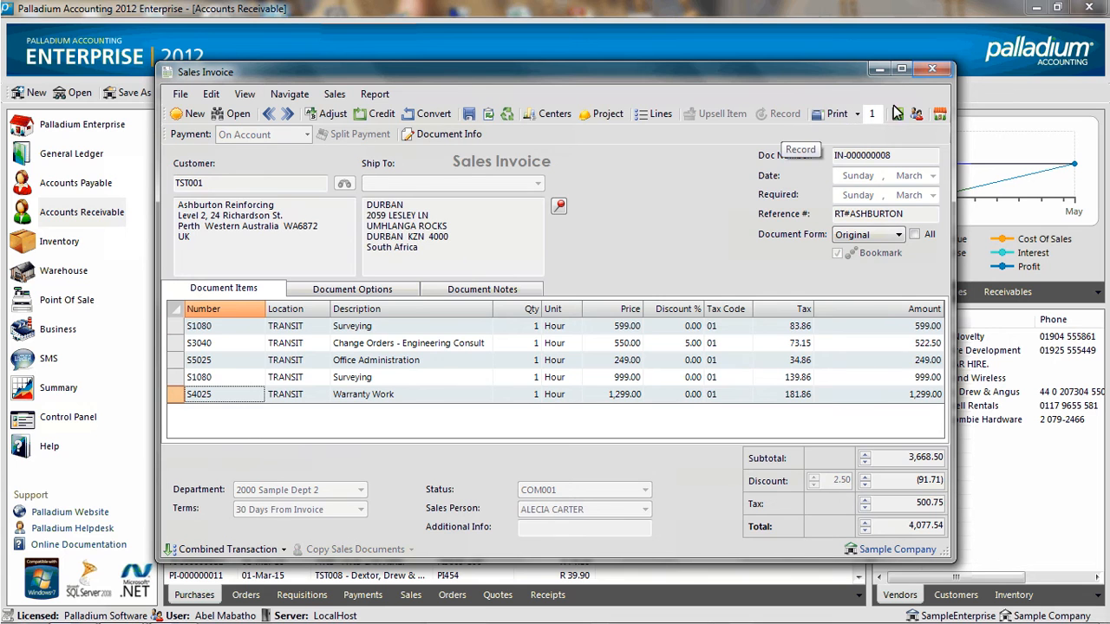
Close the recorded invoice IN-000000008 and return to the Accounts Receivable menu
left_click(933, 69)
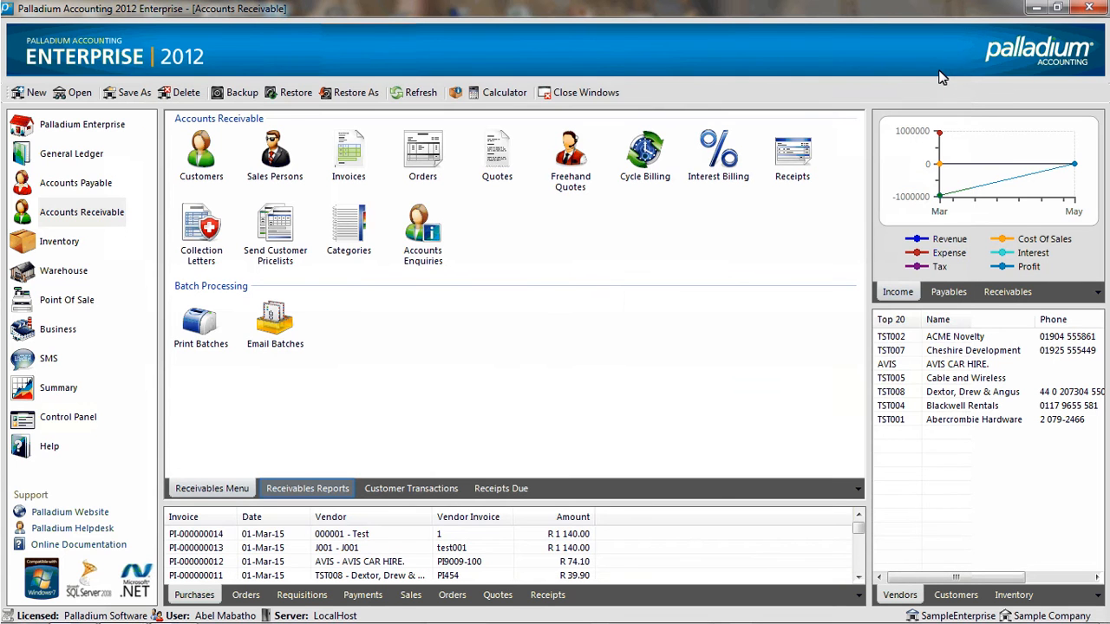
mouse_move(307, 488)
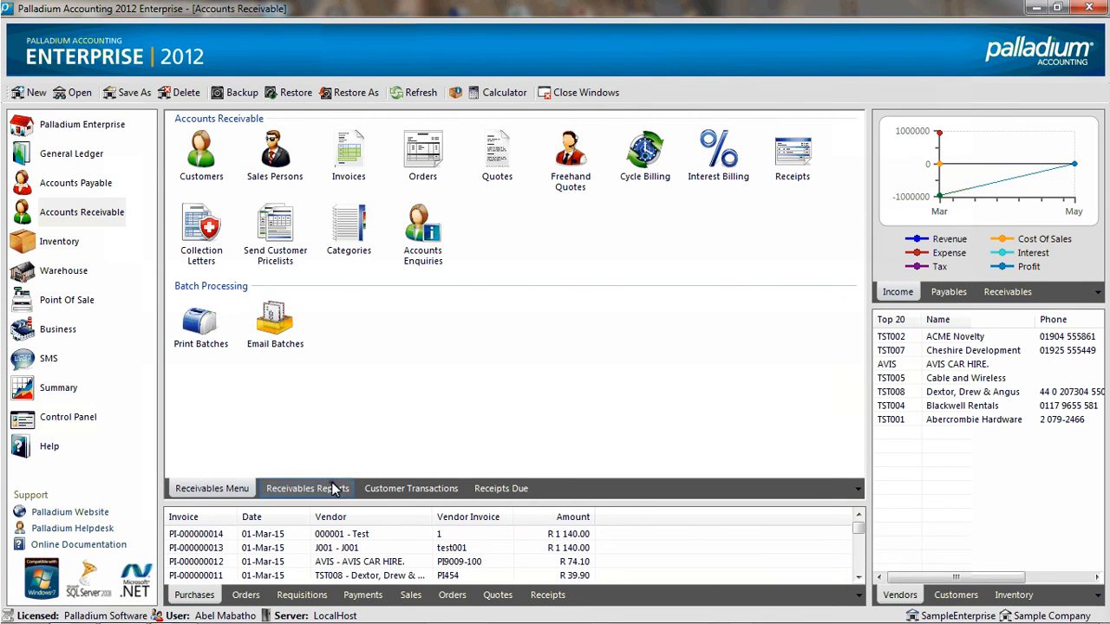
Generate the Original Invoice Documents receivables report by document date
left_click(307, 489)
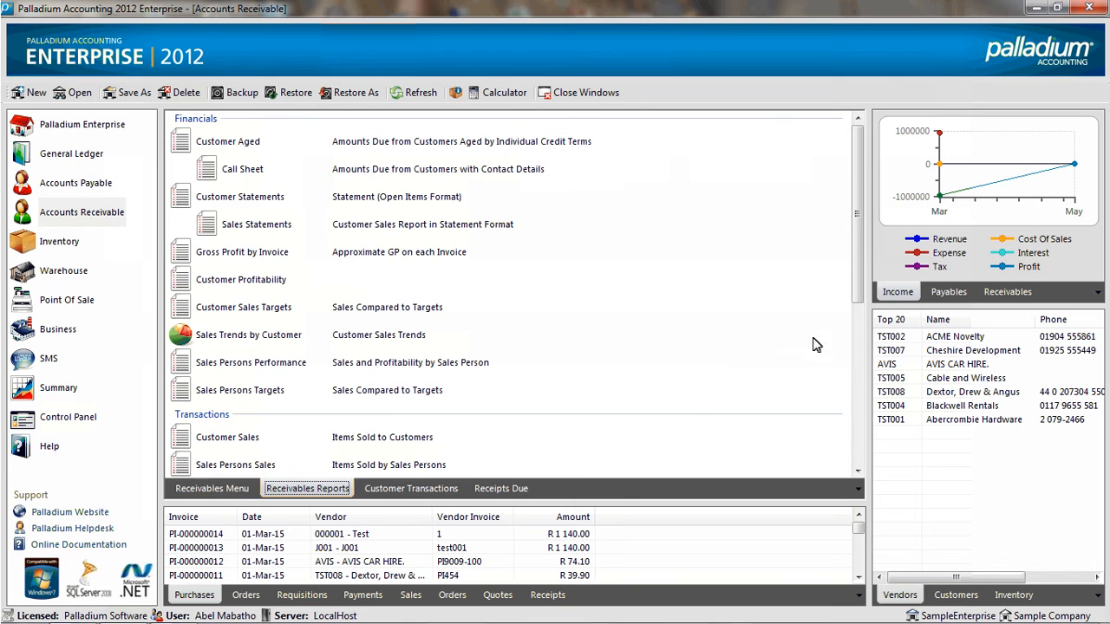
scroll("down", 3)
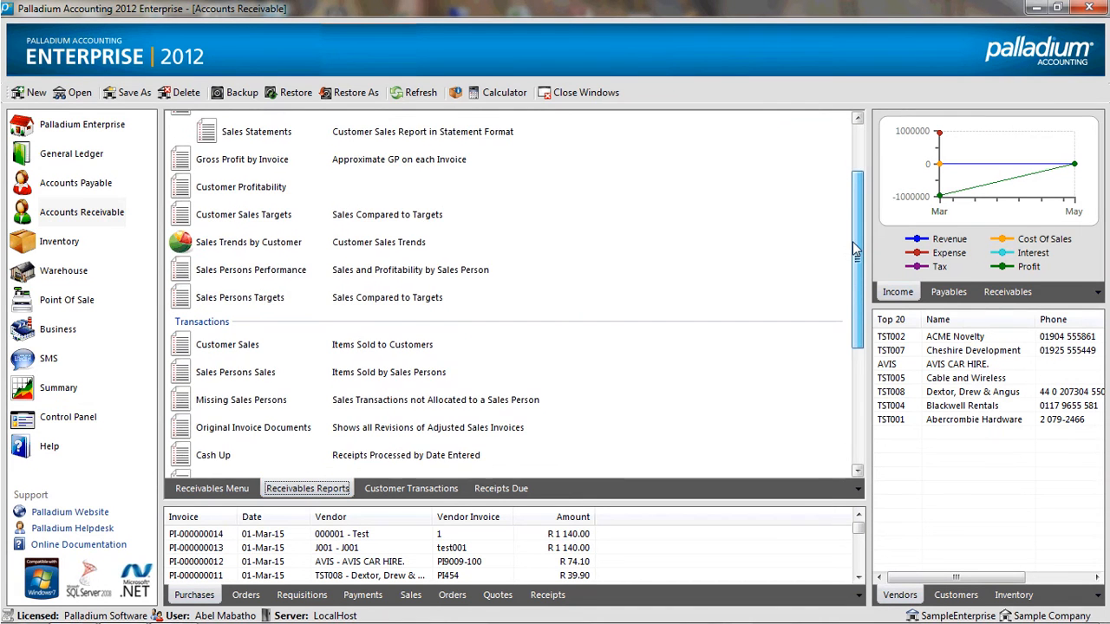
scroll("down", 3)
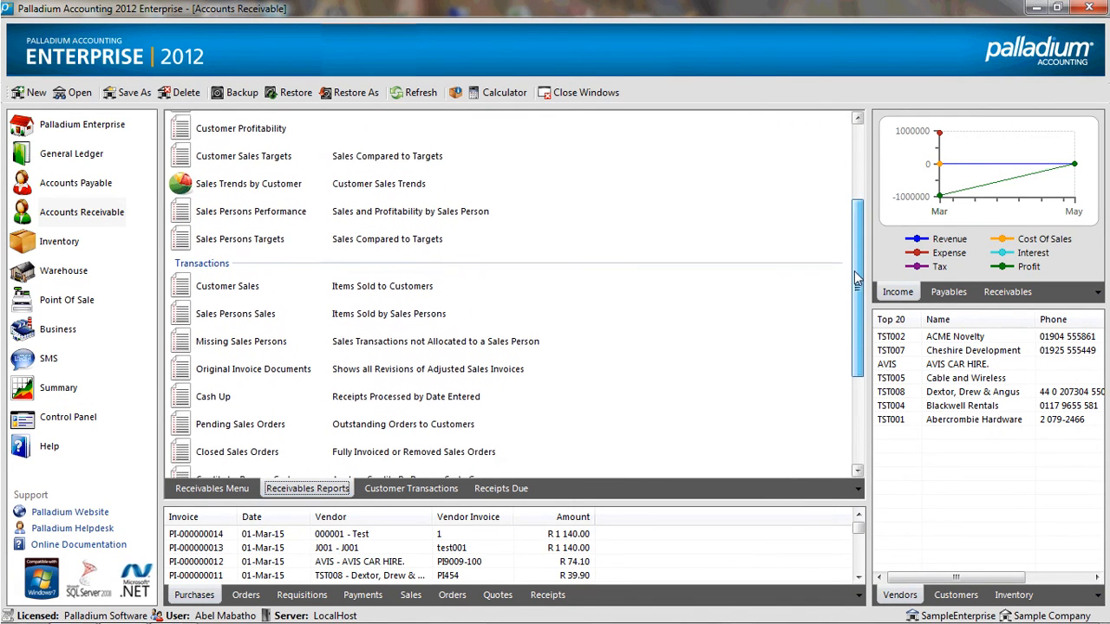
scroll("down", 3)
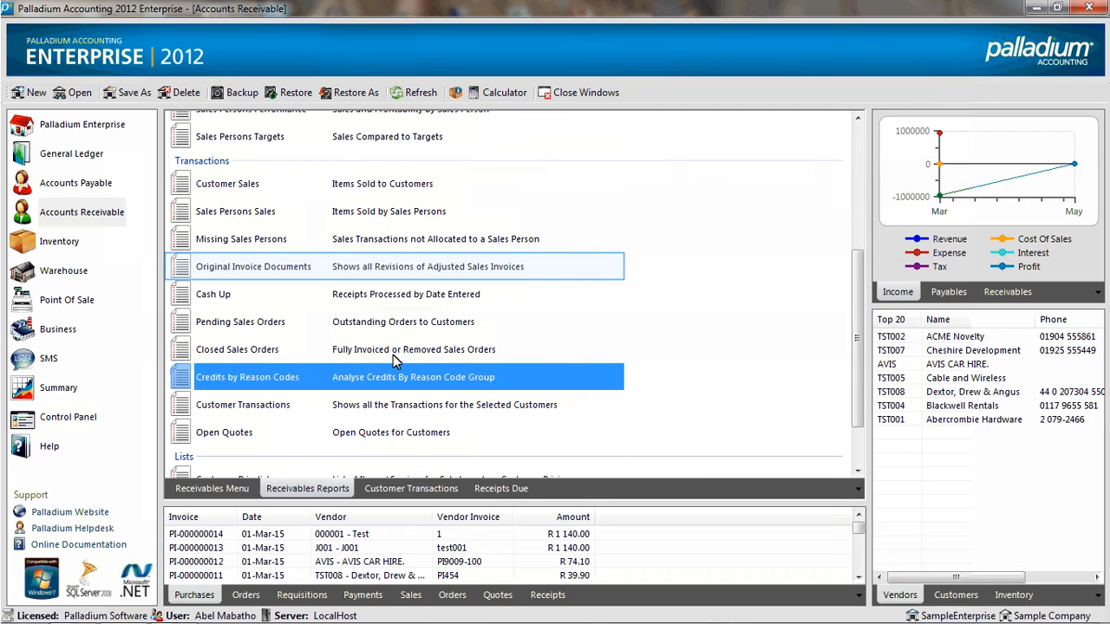
double_click(253, 267)
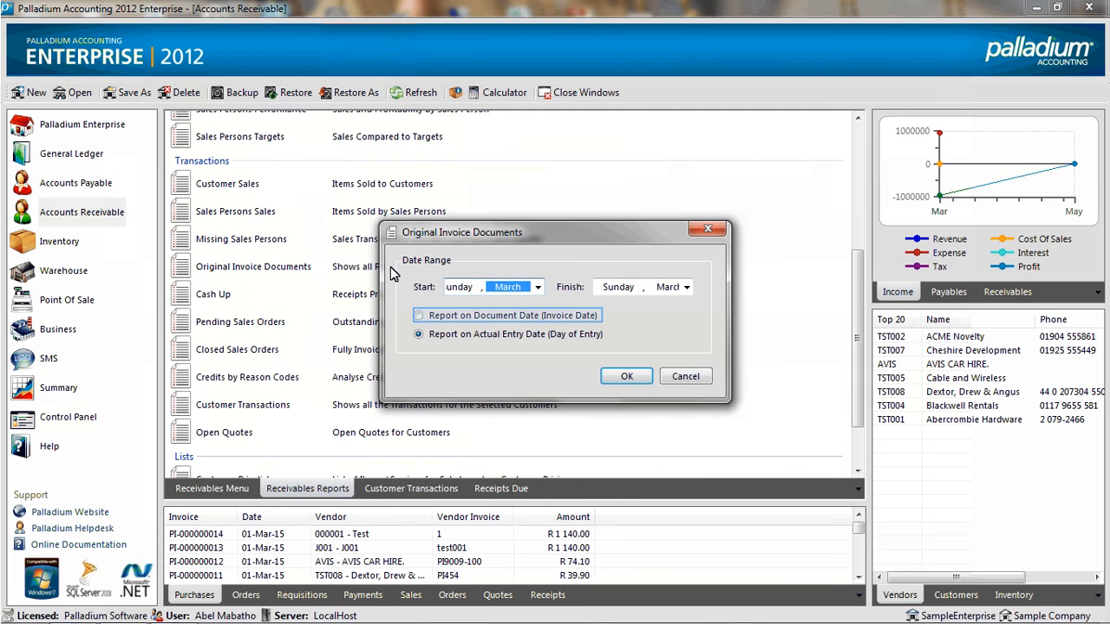
left_click(419, 315)
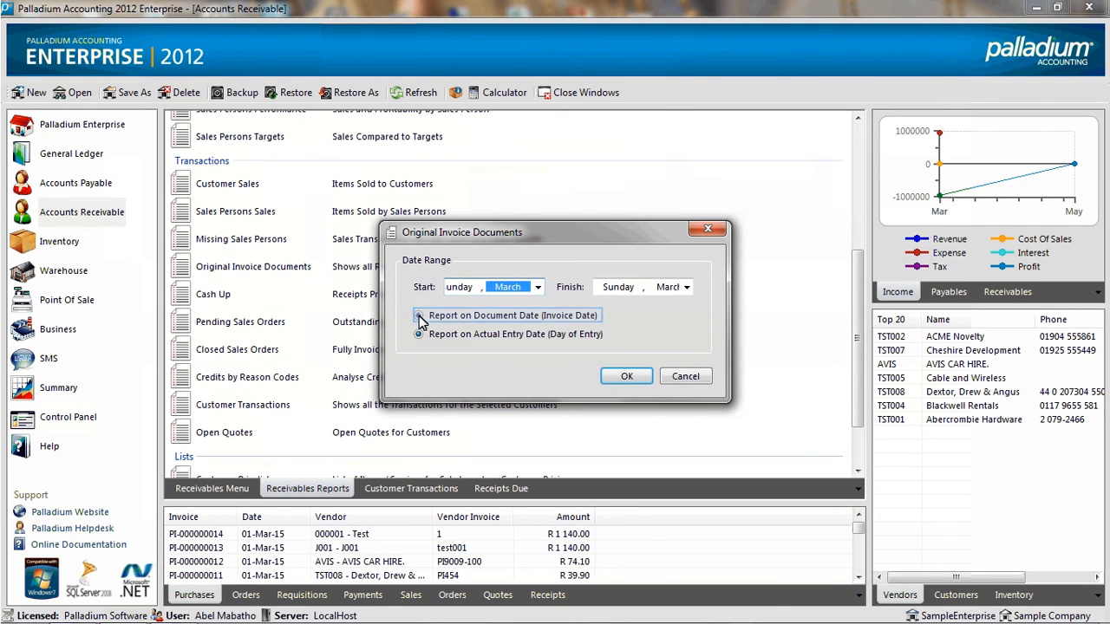
left_click(418, 315)
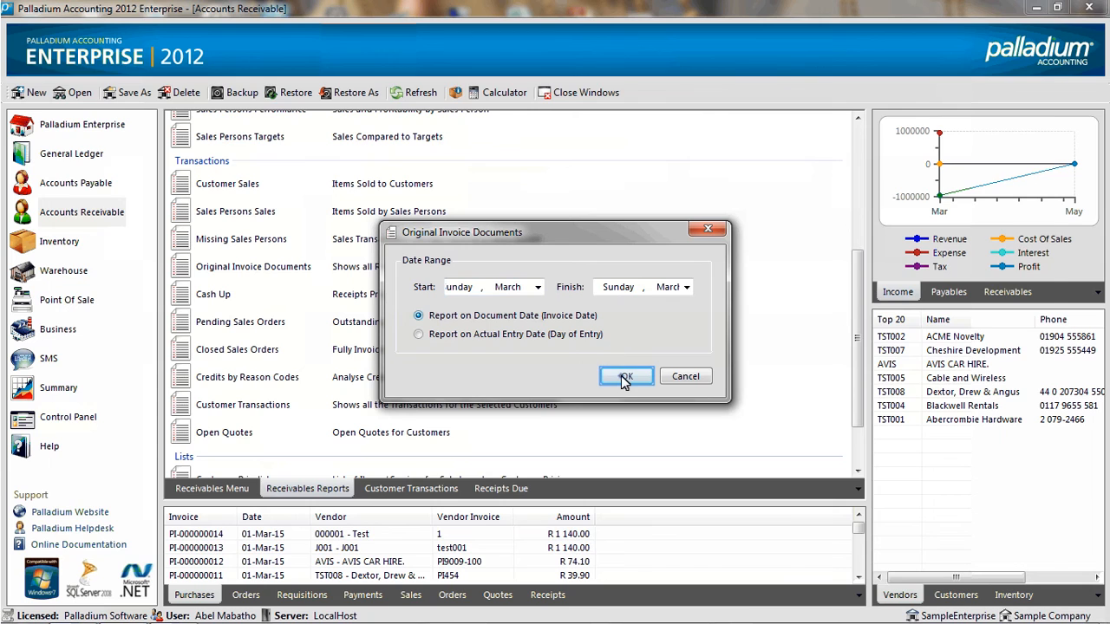
left_click(625, 375)
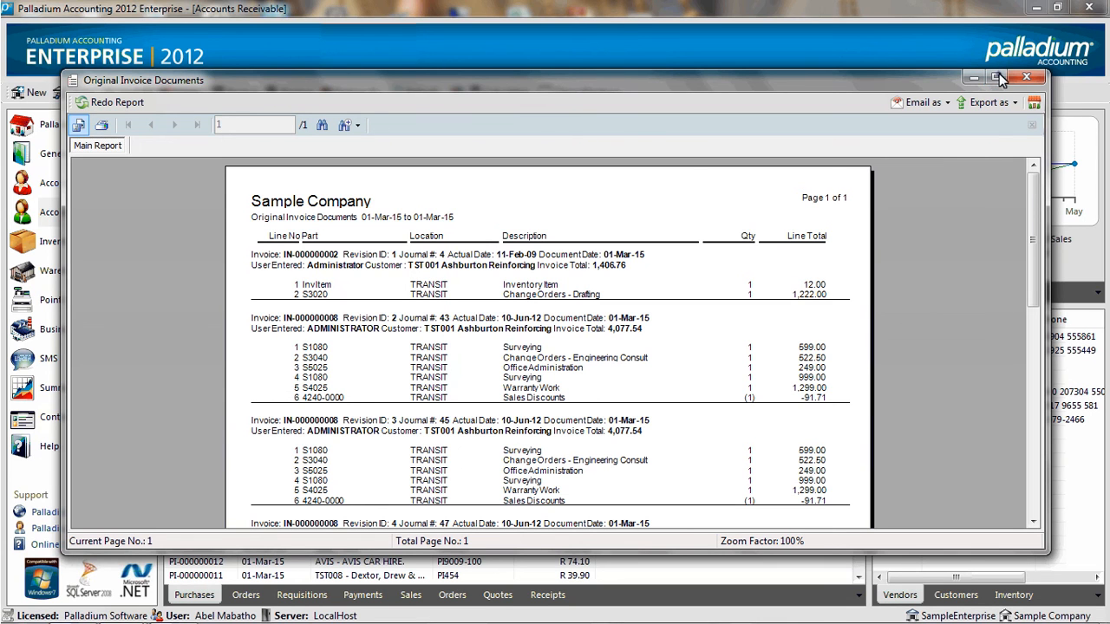
Maximize the report and scroll through IN-000000008 revisions up to Revision ID 6
left_click(998, 77)
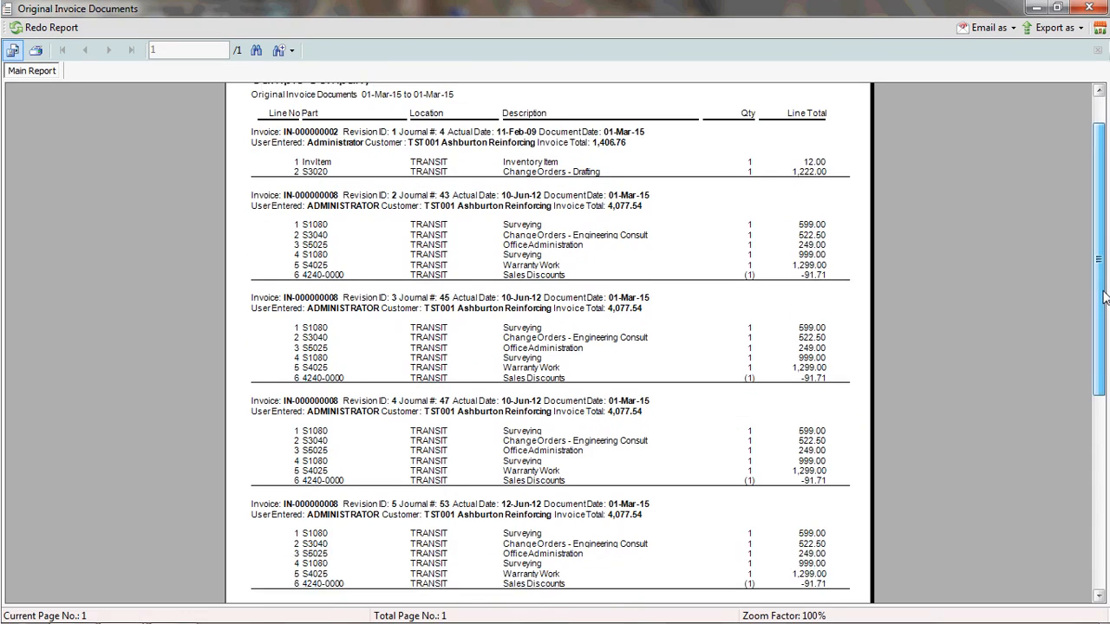
scroll("down", 3)
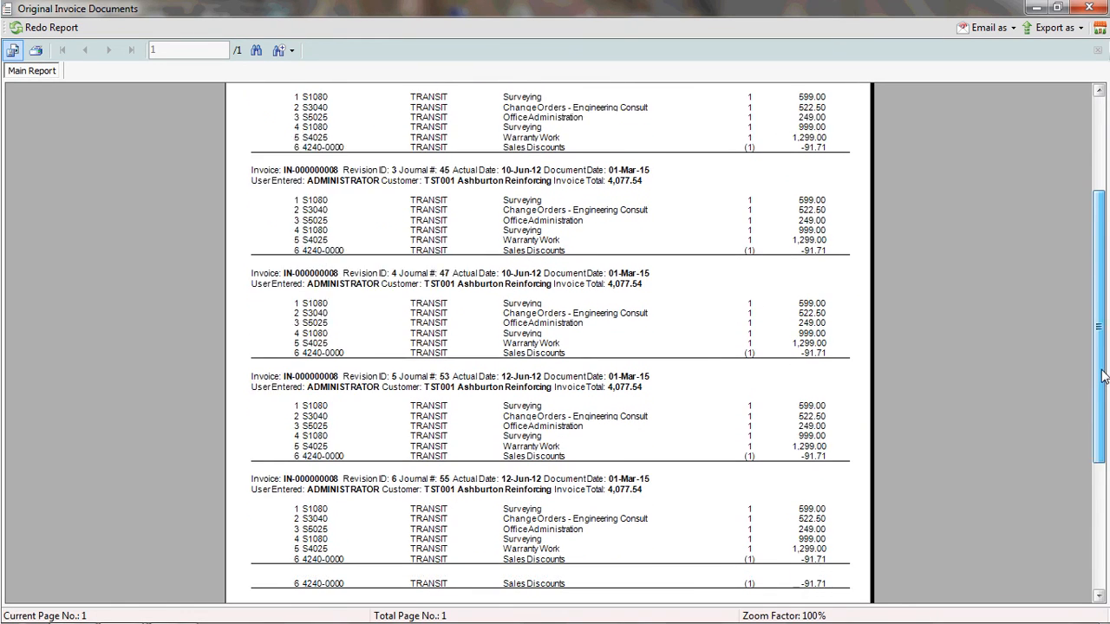
scroll("down", 3)
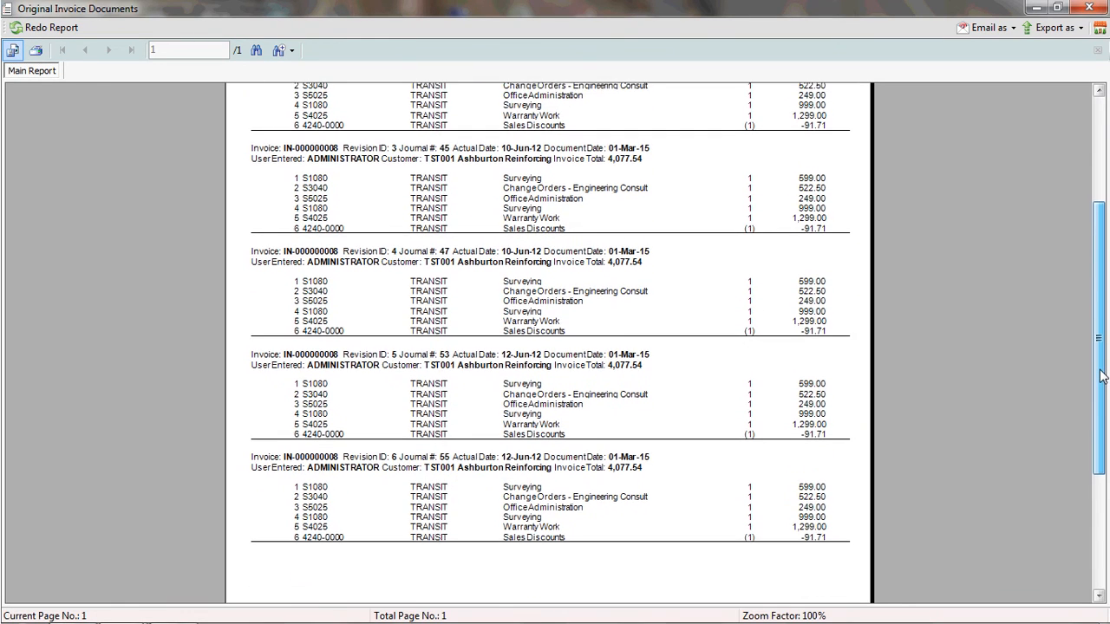